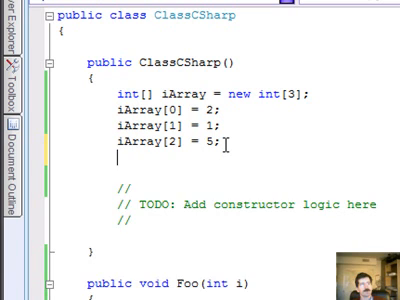
Write 'var ts = System.Threading.ThreadStart(delegate()' in the ClassCSharp constructor via IntelliSense.
{"action": "type", "text": "var ts"}
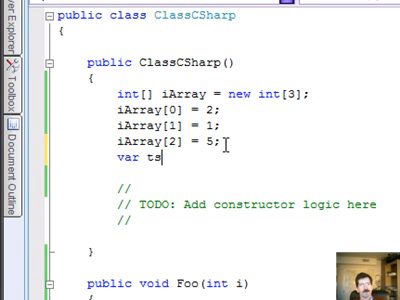
{"action": "type", "text": "="}
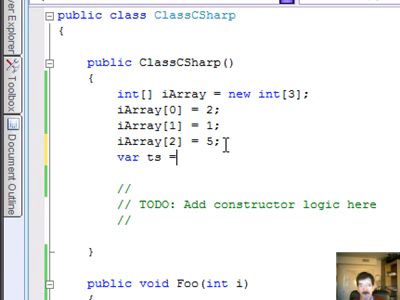
{"action": "type", "text": "S"}
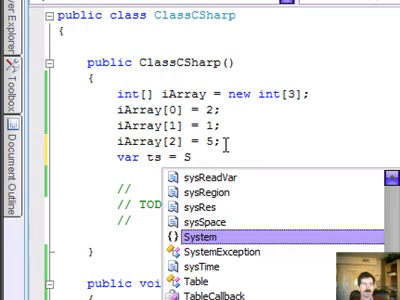
{"action": "type", "text": "ystem.Threading.ThreadStart("}
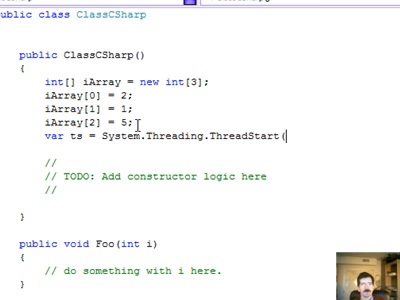
{"action": "type", "text": "delegate"}
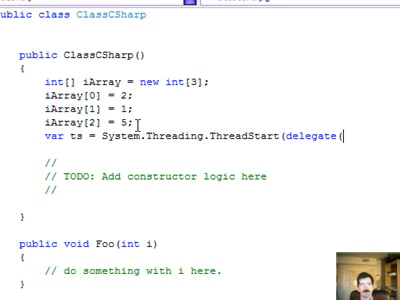
{"action": "type", "text": "()"}
{"action": "type", "text": "});"}
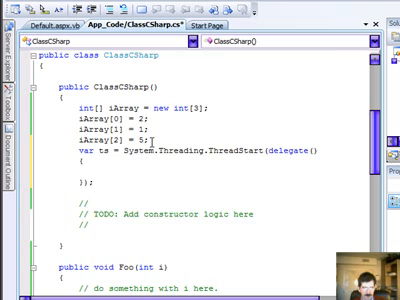
Insert a foreach loop 'foreach (int i in iArray)' whose body calls Foo(i).
{"action": "type", "text": "fore"}
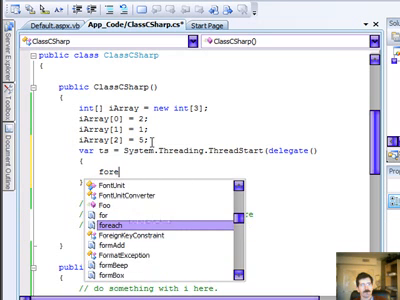
{"action": "key", "text": "Tab"}
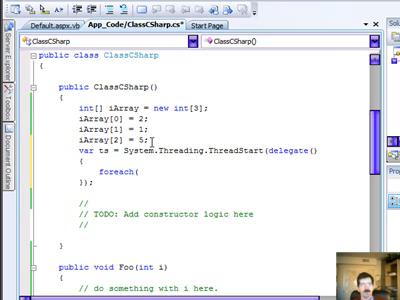
{"action": "type", "text": "int i in iArray)"}
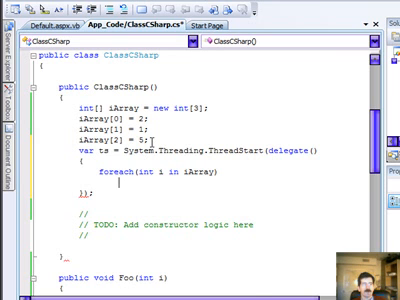
{"action": "type", "text": "Foo("}
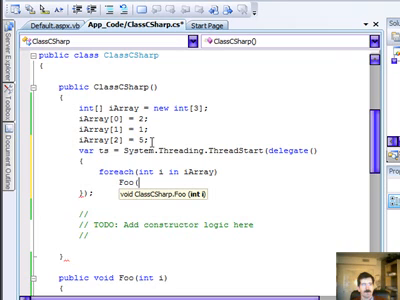
{"action": "type", "text": "i);"}
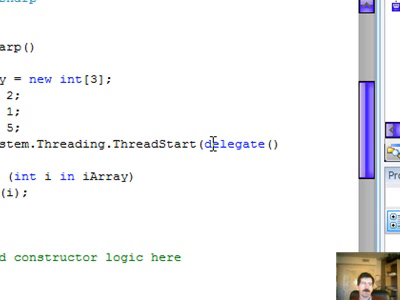
Remove the 'delegate' keyword and add '=>' after the empty parentheses to form a lambda.
{"action": "double_click", "coordinate": [236, 144]}
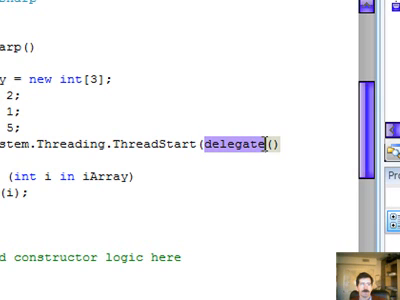
{"action": "key", "text": "Delete"}
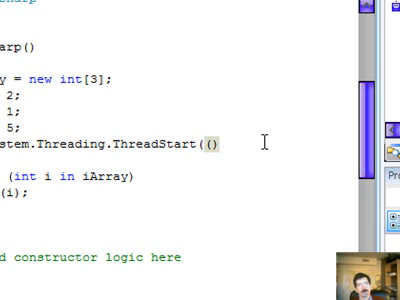
{"action": "type", "text": "="}
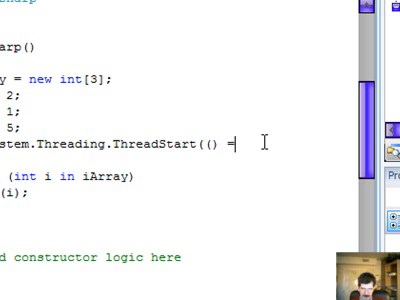
{"action": "type", "text": ">"}
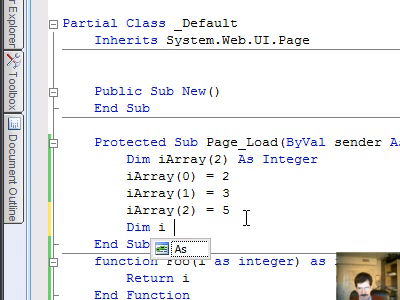
Begin the line 'Dim i = Foo((Function(n As Integer)' in Page_Load.
{"action": "type", "text": "= Foo"}
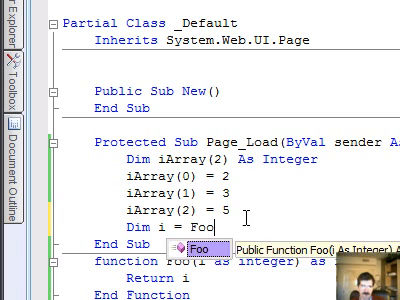
{"action": "type", "text": "("}
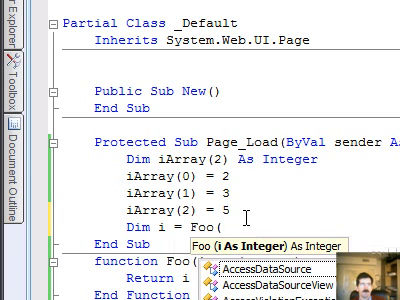
{"action": "type", "text": "(Fun"}
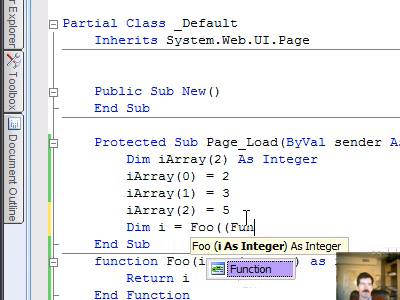
{"action": "type", "text": "ction"}
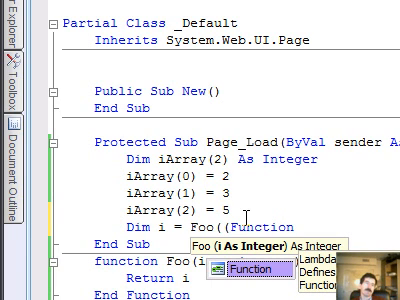
{"action": "type", "text": "(n As I"}
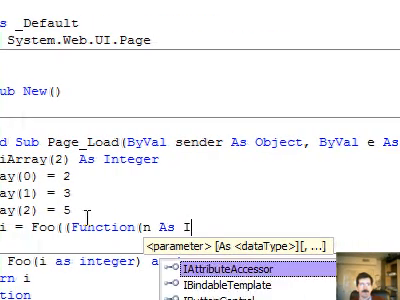
{"action": "type", "text": "nter"}
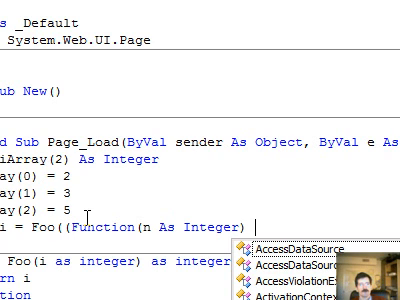
Complete the lambda body as 'n + 23' and invoke it inline with argument 6.
{"action": "type", "text": "n"}
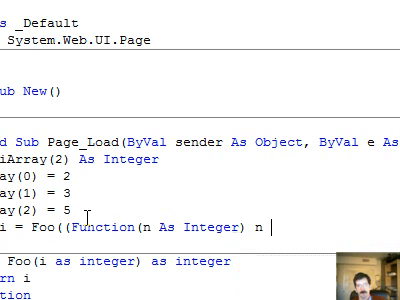
{"action": "type", "text": "+ 23"}
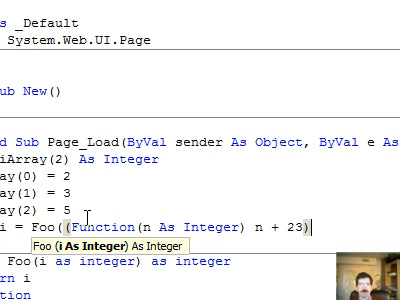
{"action": "type", "text": ")(6"}
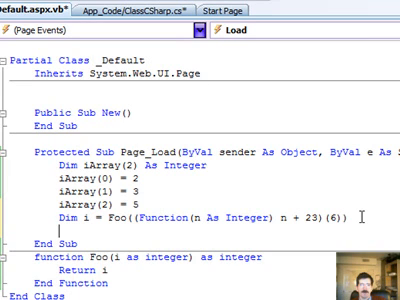
Declare 'Dim x = Function(n As Integer) n + 23' and then call x(23).
{"action": "type", "text": "F"}
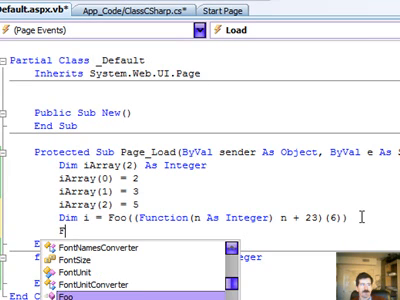
{"action": "type", "text": "unction(n"}
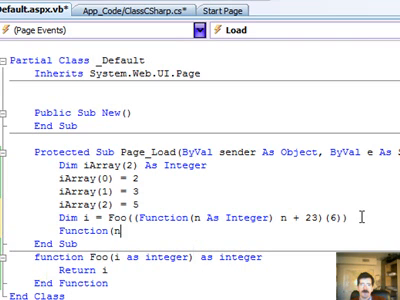
{"action": "type", "text": "as Integer) n +"}
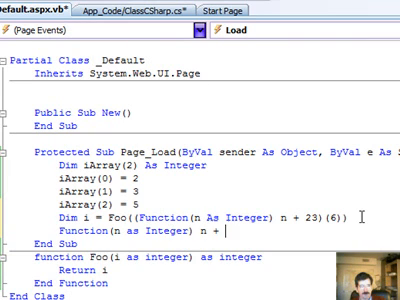
{"action": "type", "text": "23"}
{"action": "type", "text": "x"}
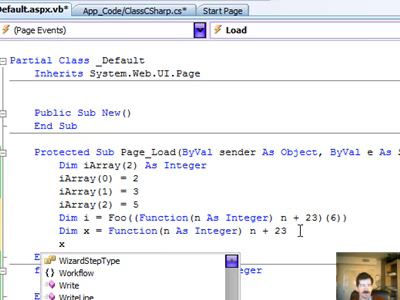
{"action": "type", "text": "("}
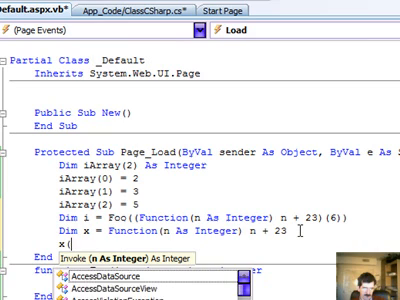
{"action": "type", "text": "23)"}
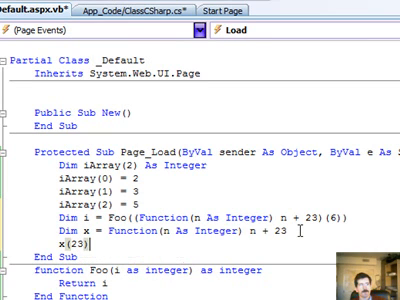